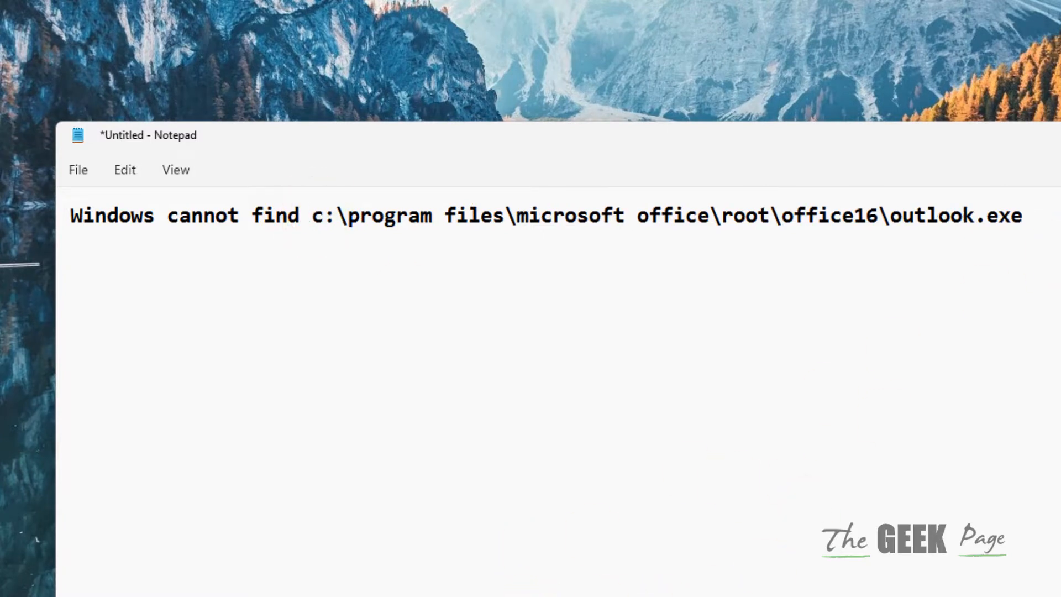
Step: Launch Registry Editor from Windows Search by searching 'registry Editor'
text(registry Editor)
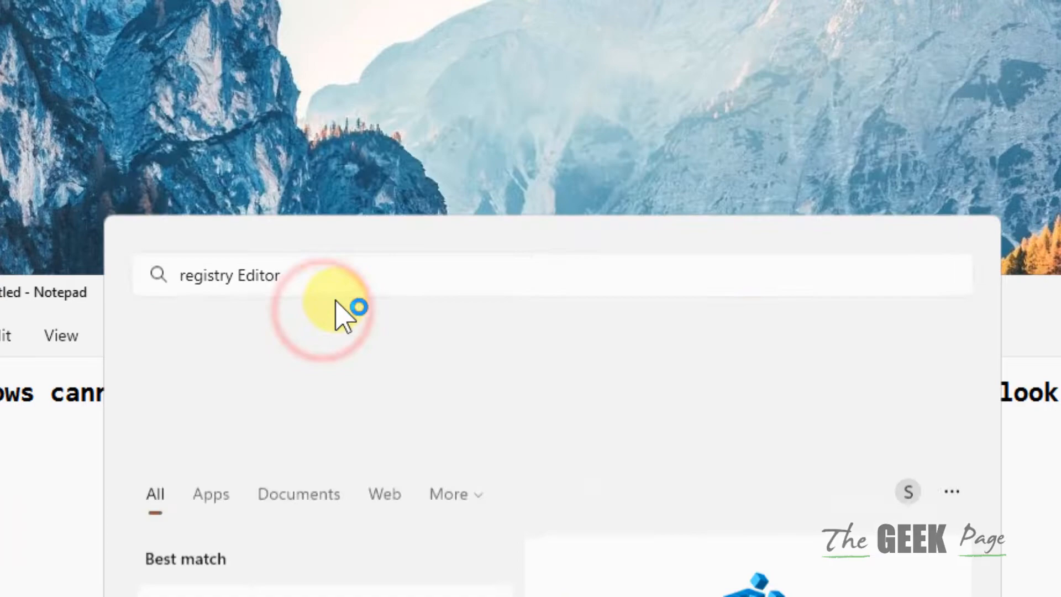
click(325, 312)
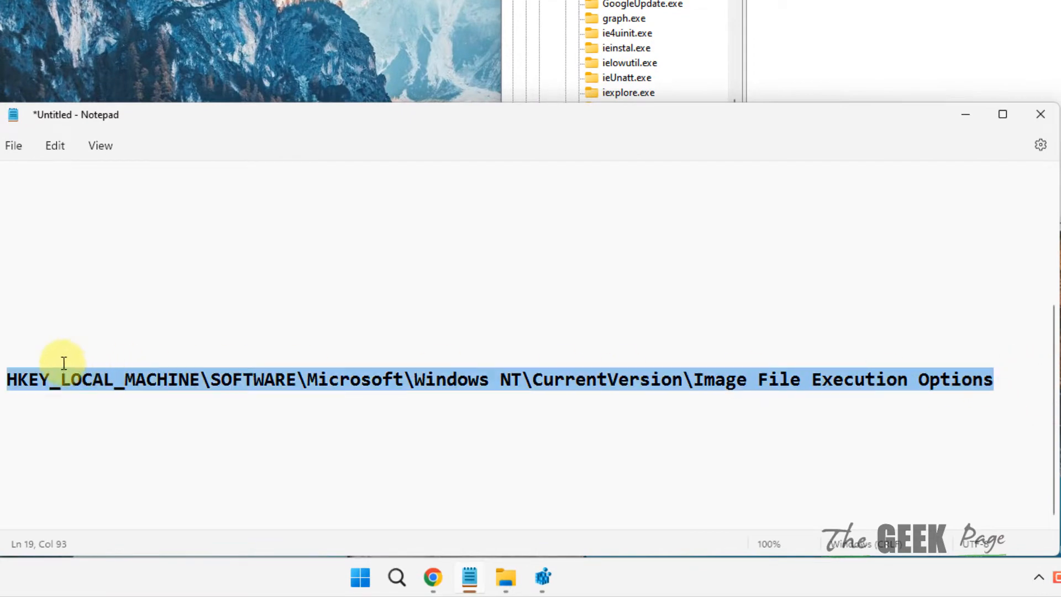
Step: Copy the Image File Execution Options key path from Notepad for navigation
right_click(64, 364)
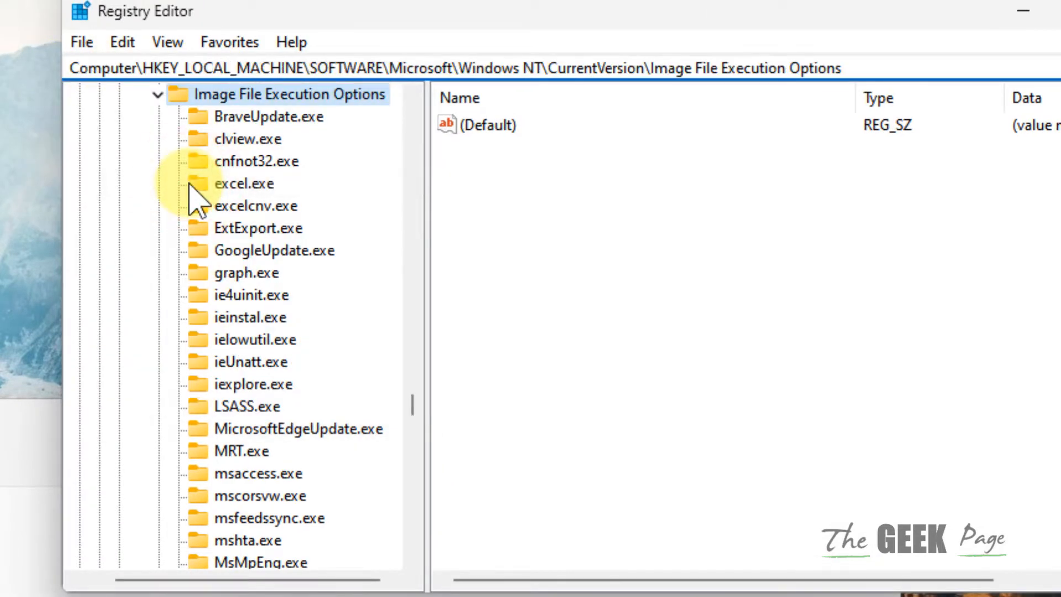
mouse_move(352, 217)
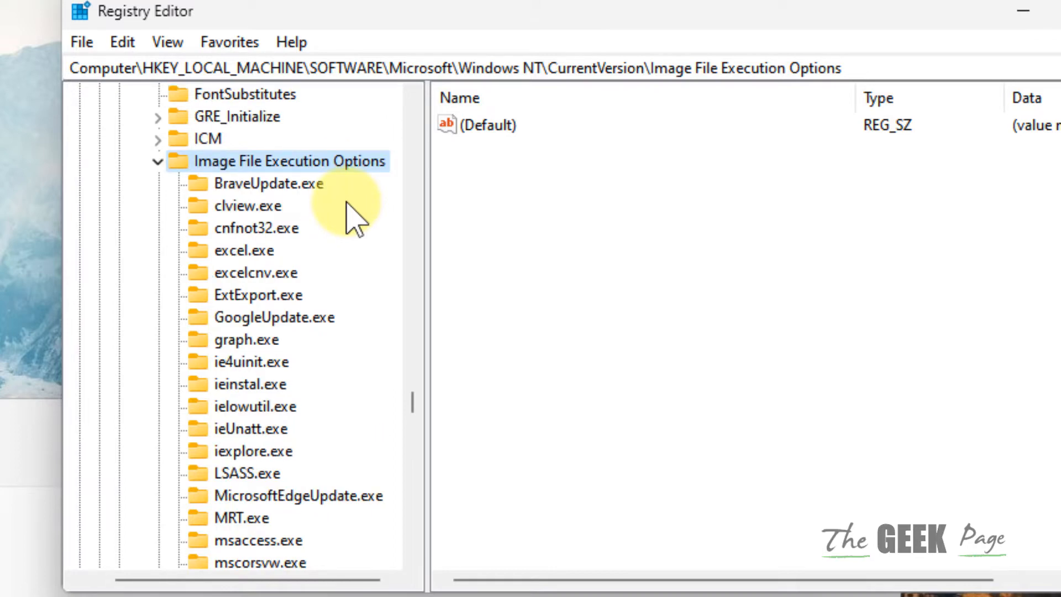
Step: Export a registry backup named 'b' as a .reg file to the Desktop
click(81, 41)
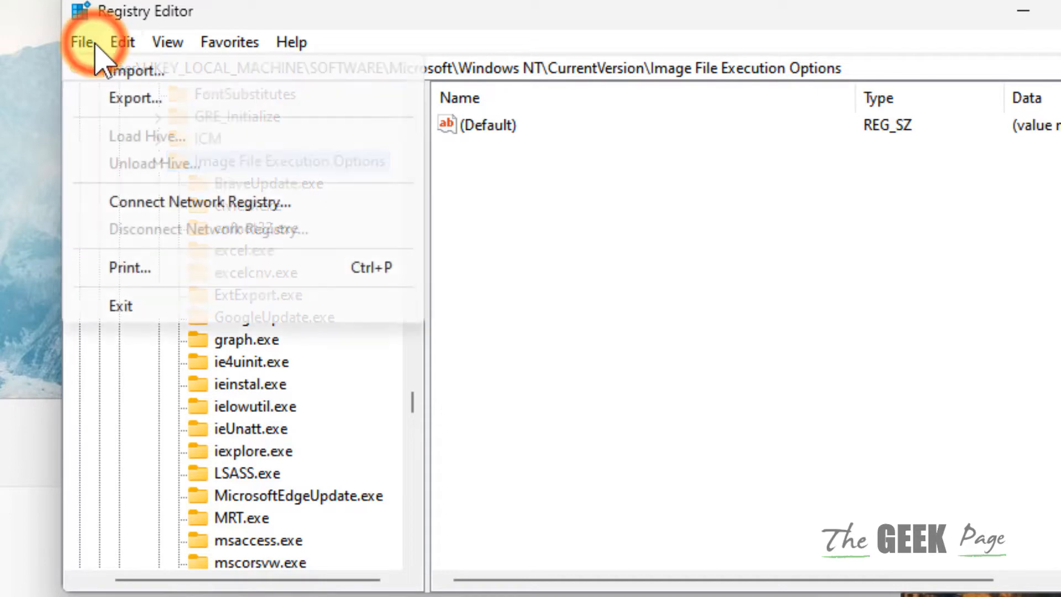
click(135, 97)
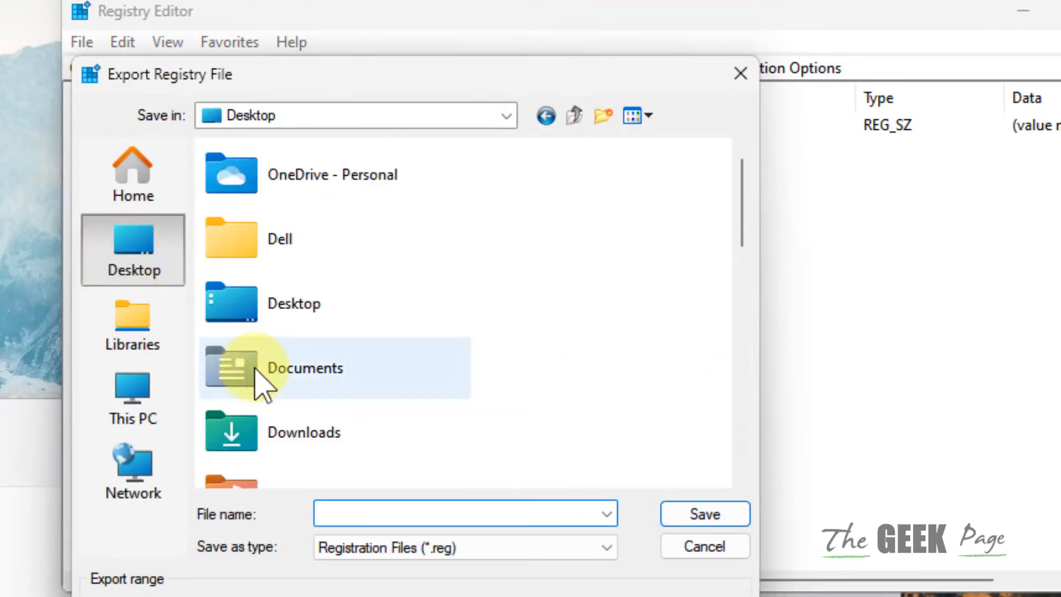
text(b)
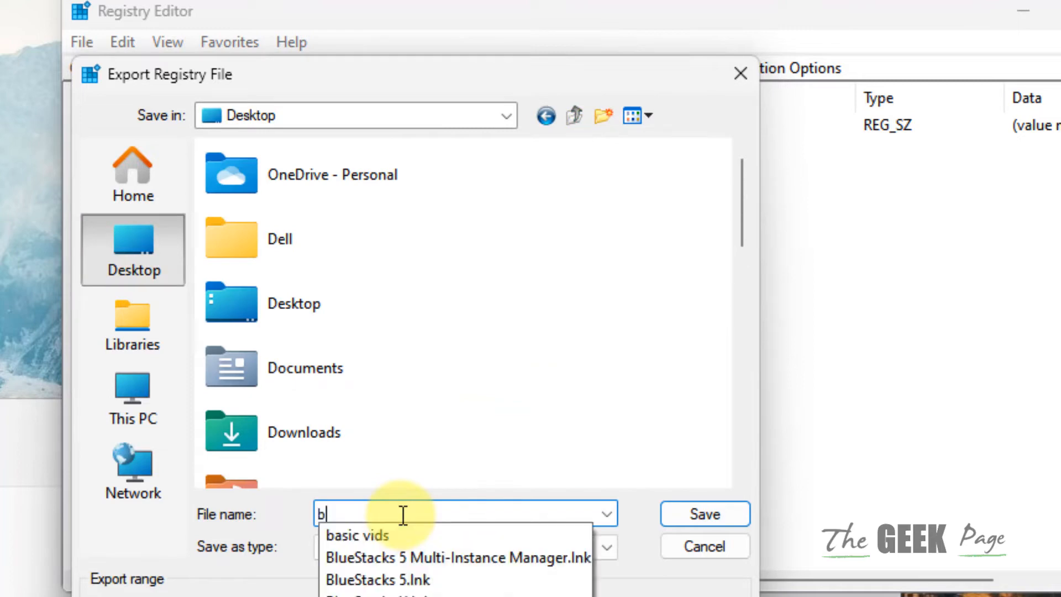
click(704, 546)
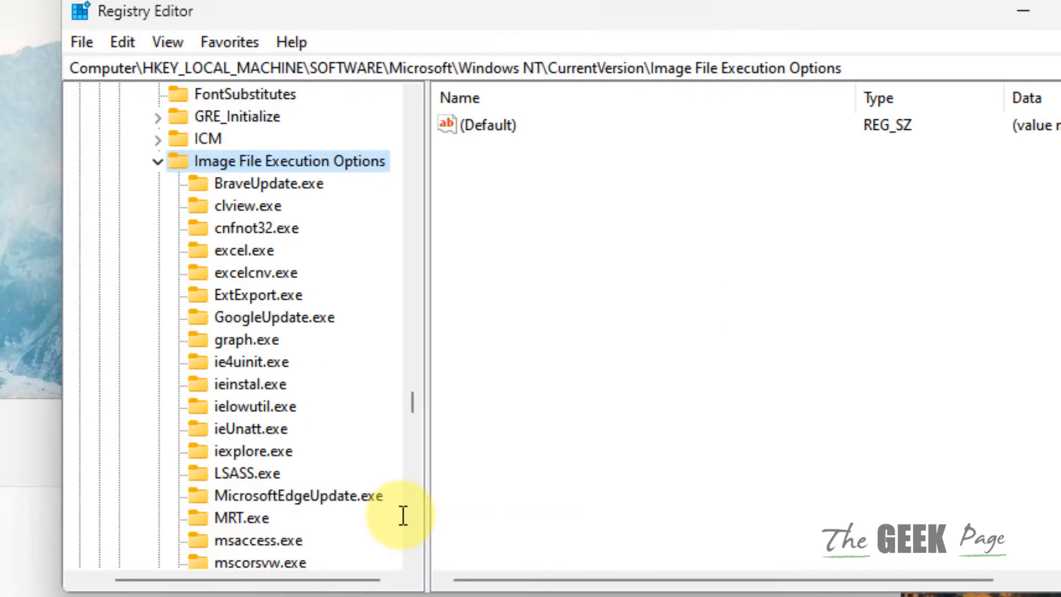
mouse_move(315, 376)
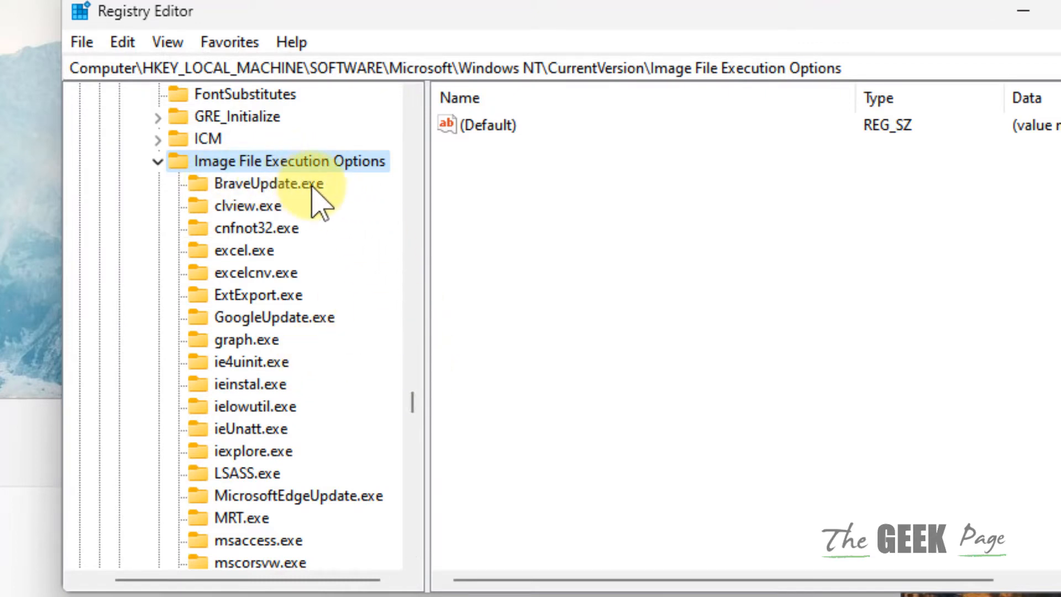
Step: Delete the outlook.exe subkey and its subkeys from Image File Execution Options
scroll(down, 3)
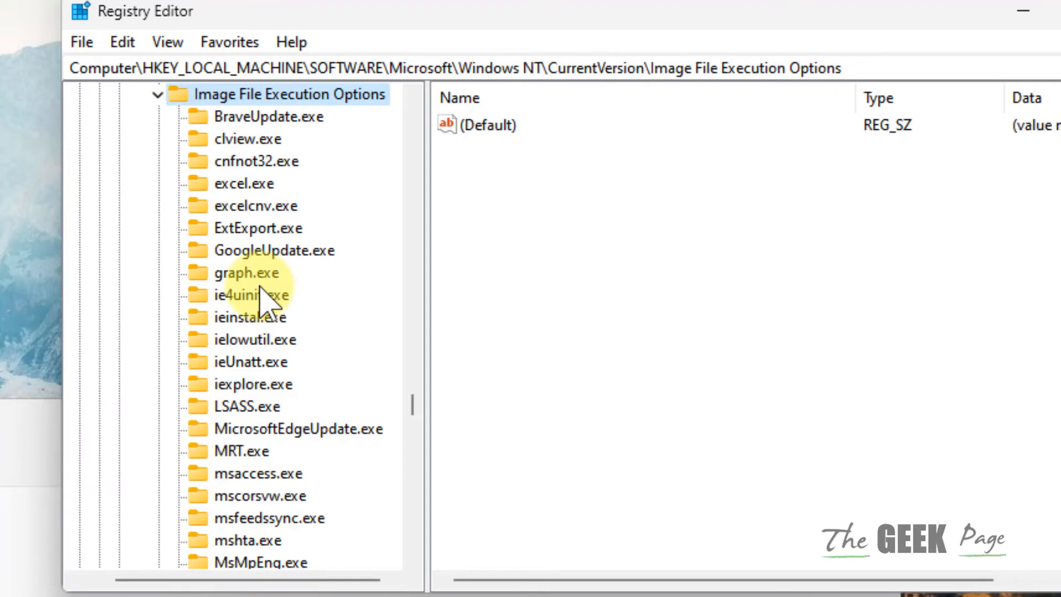
scroll(down, 3)
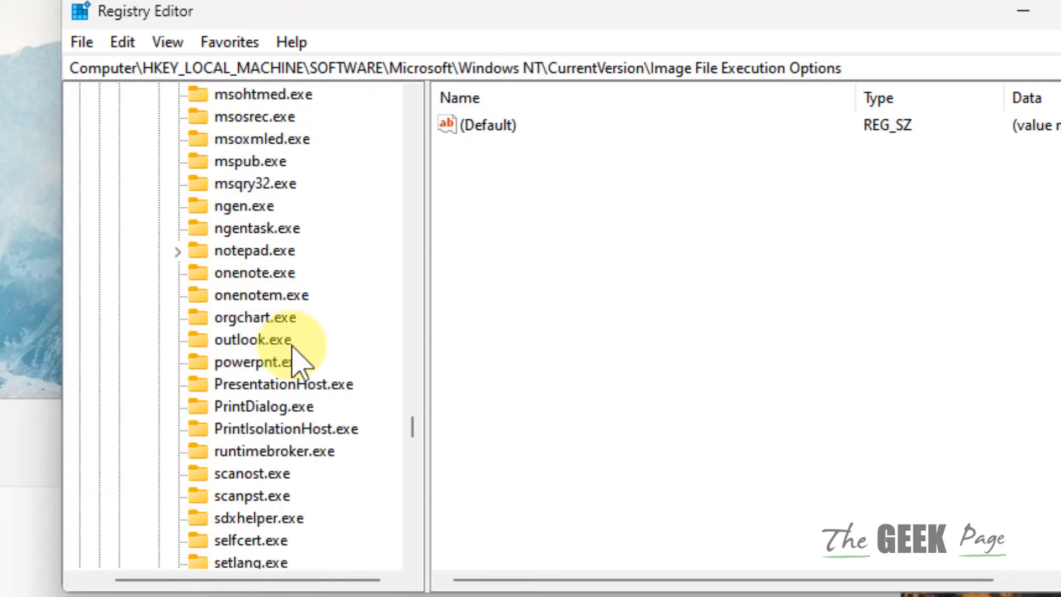
right_click(256, 339)
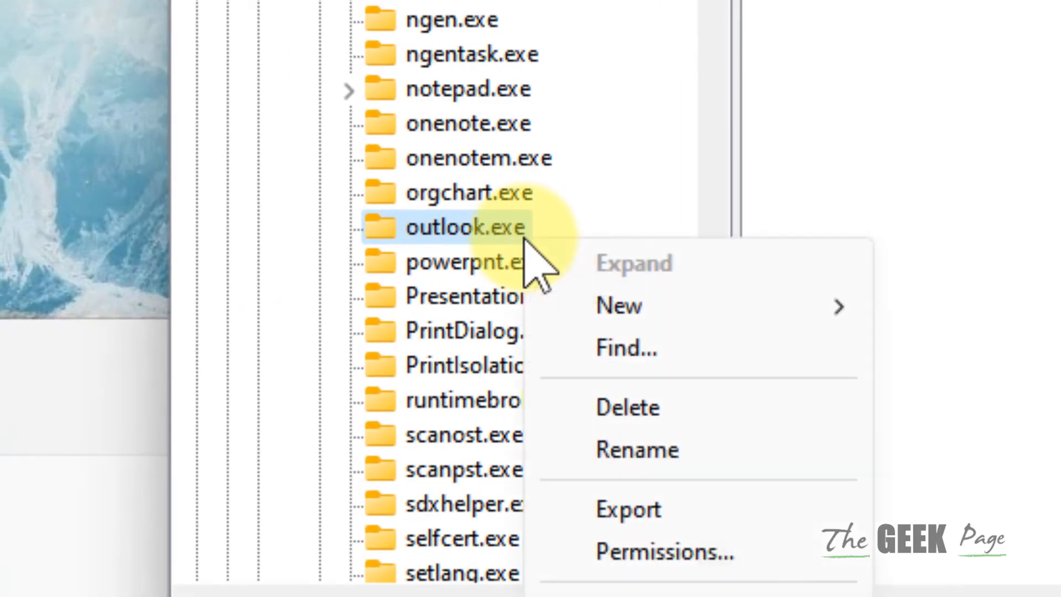
click(626, 408)
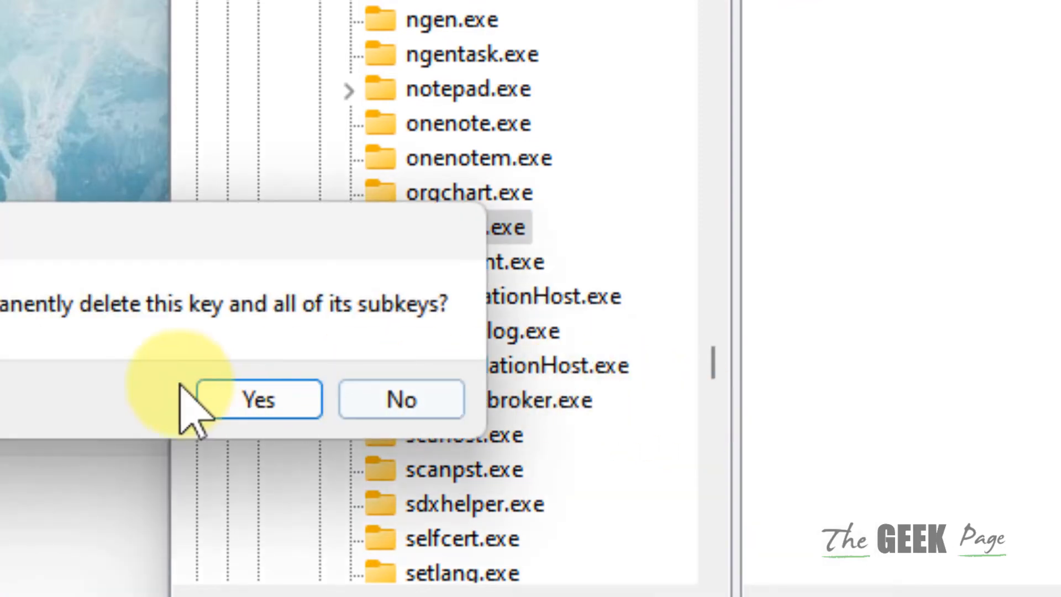
click(258, 399)
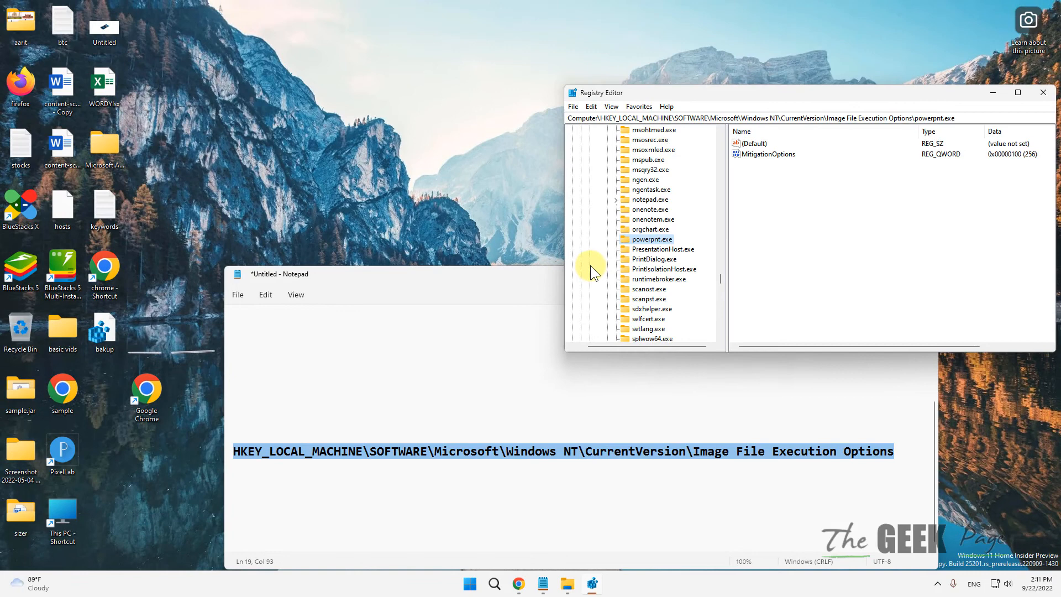
mouse_move(544, 227)
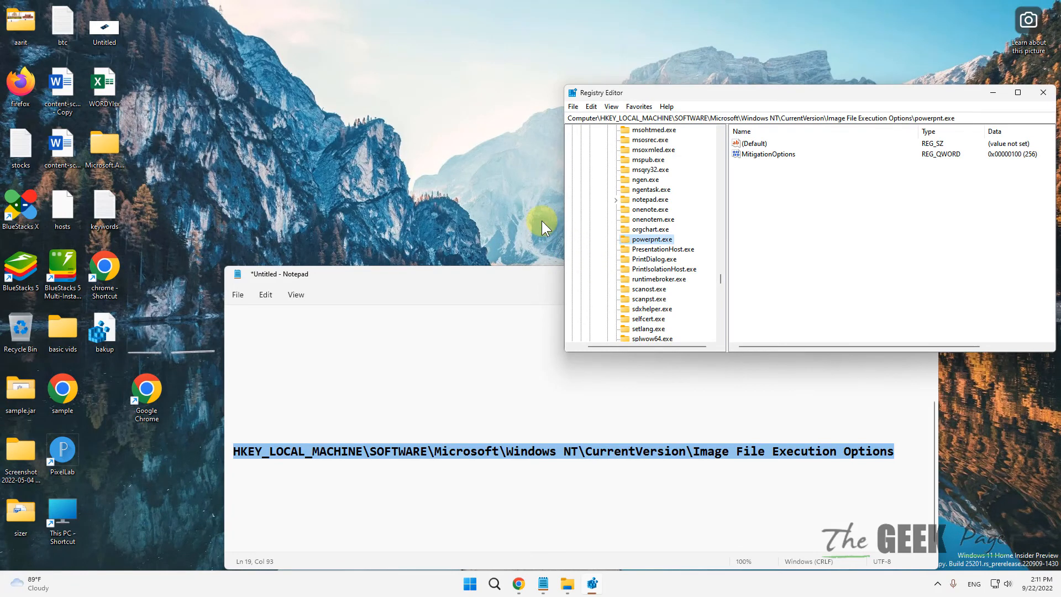